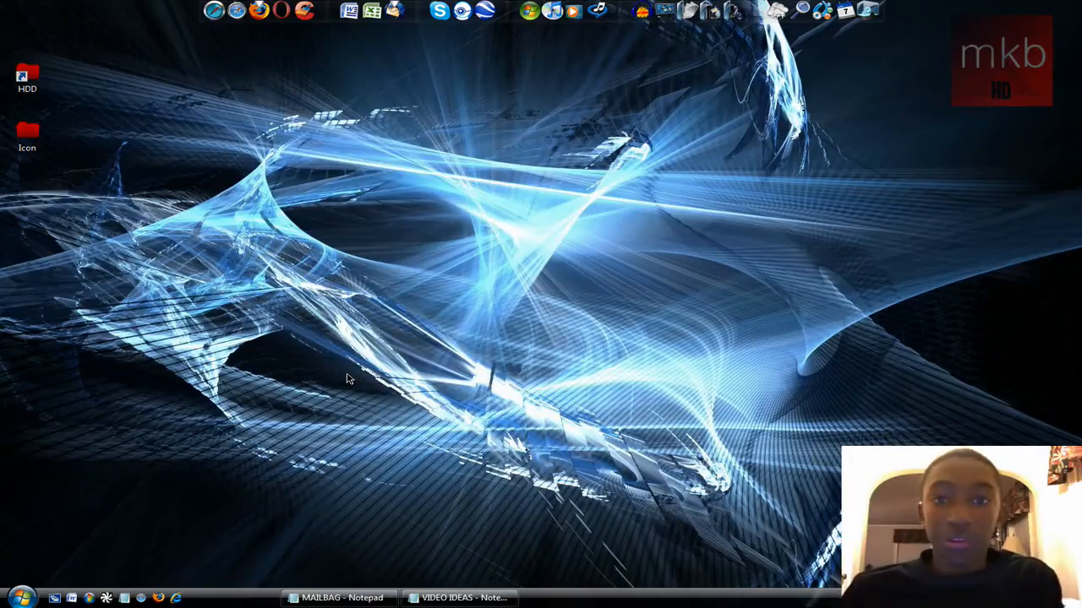
{"action": "mouse_move", "coordinate": [409, 224]}
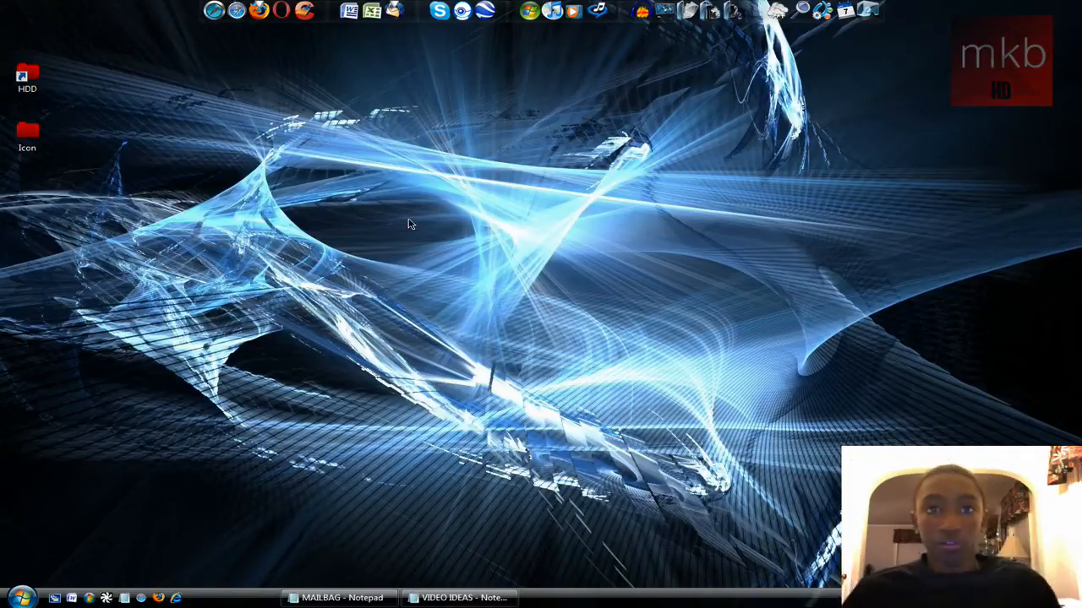
{"action": "mouse_move", "coordinate": [419, 223]}
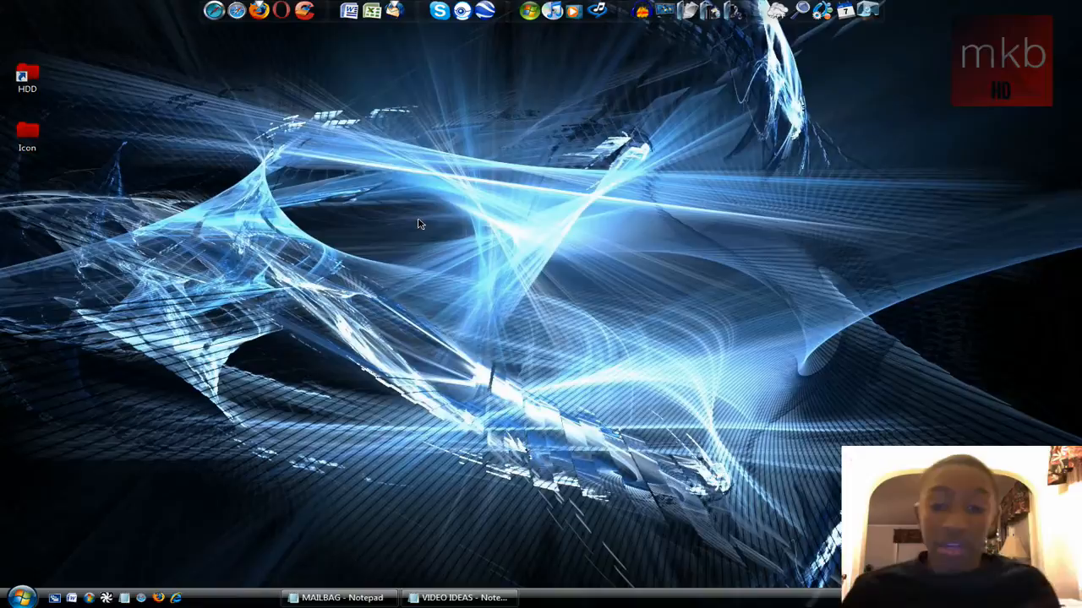
{"action": "mouse_move", "coordinate": [426, 219]}
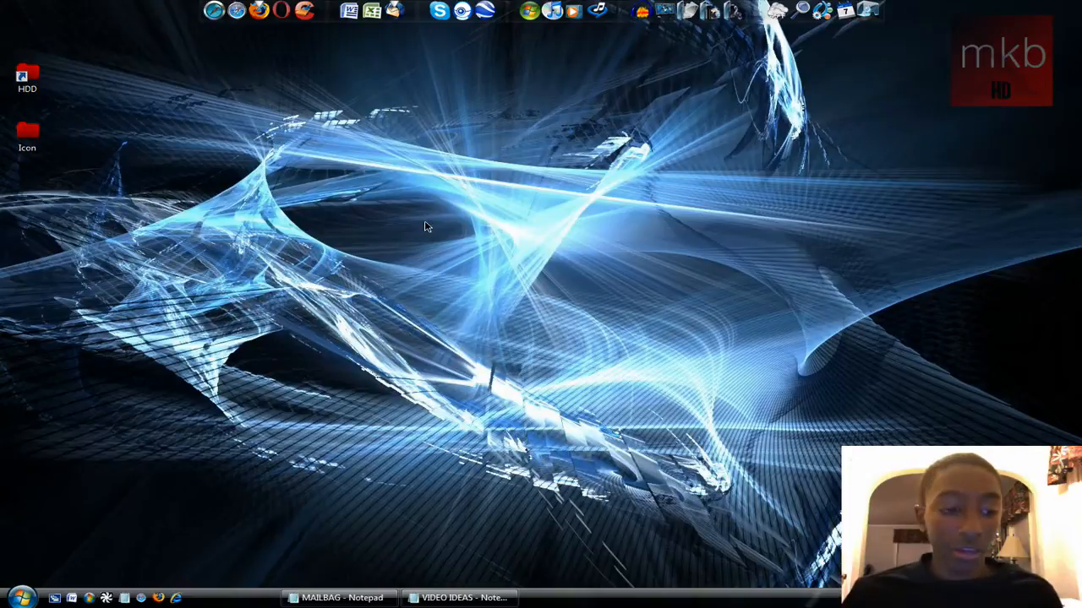
{"action": "mouse_move", "coordinate": [233, 405]}
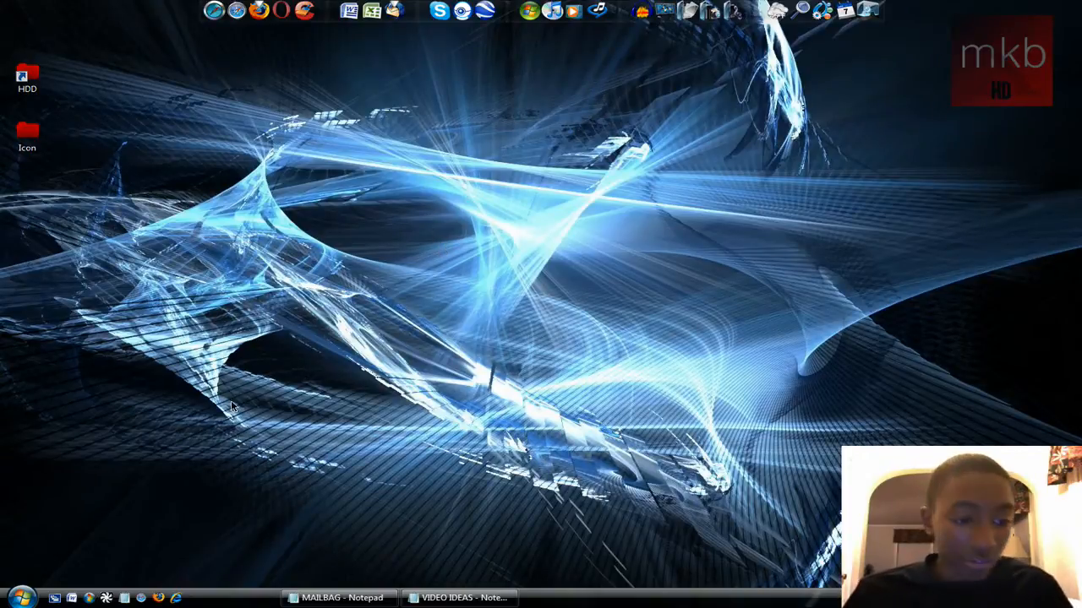
{"action": "mouse_move", "coordinate": [122, 463]}
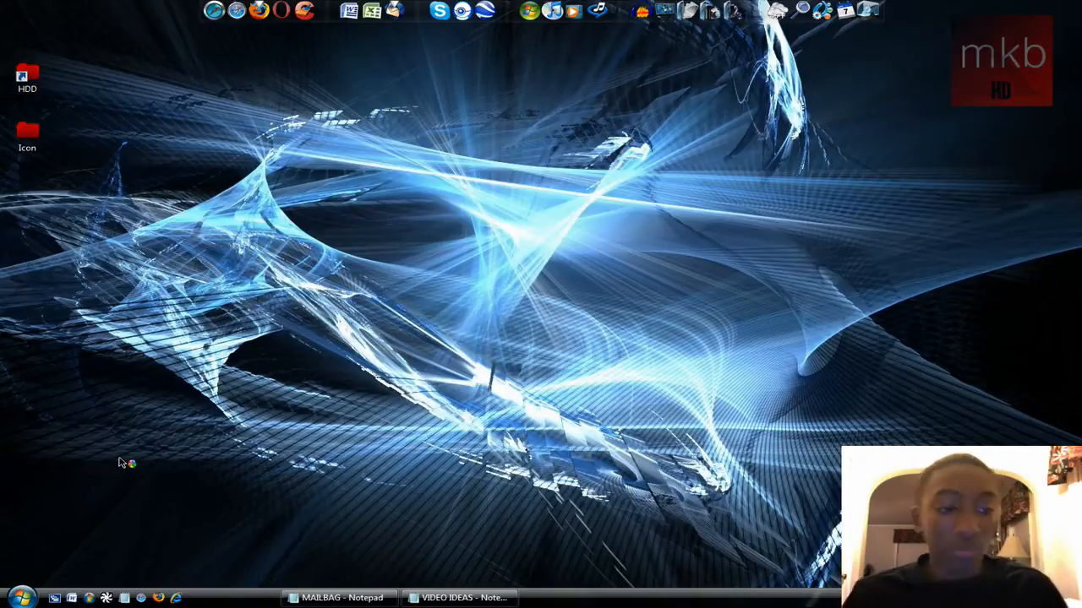
Launch Word with blank Document1, minimize it, then restore it from the taskbar.
{"action": "left_click", "coordinate": [348, 10]}
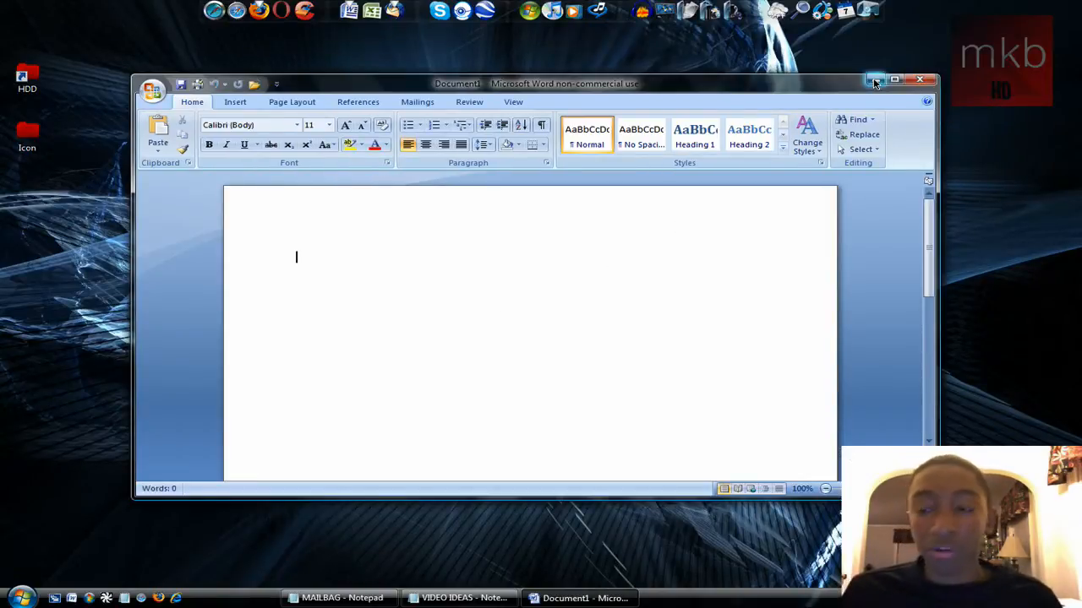
{"action": "left_click", "coordinate": [876, 80]}
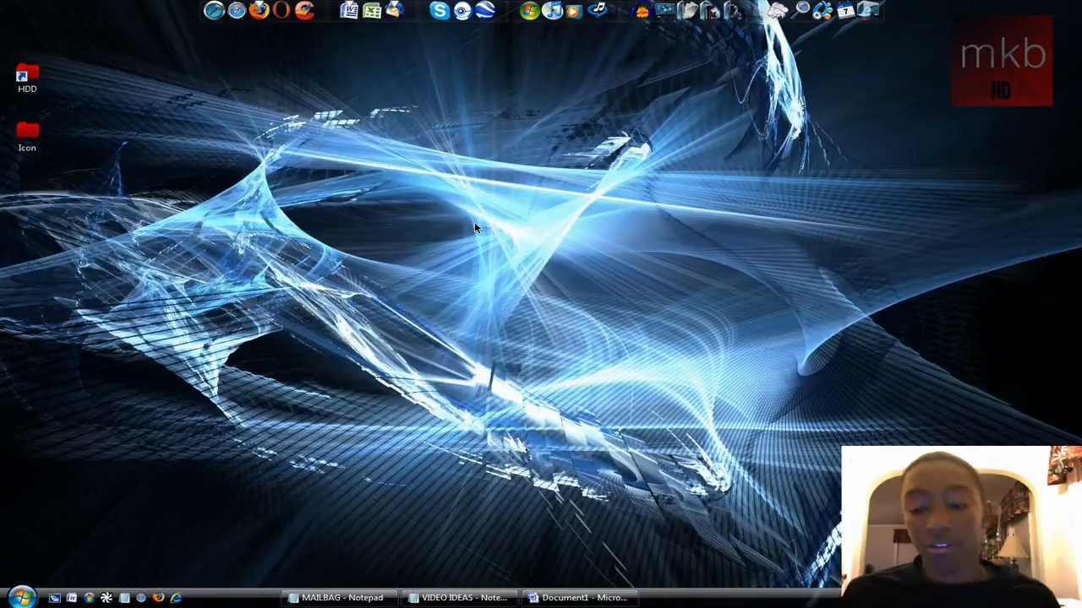
{"action": "mouse_move", "coordinate": [438, 206]}
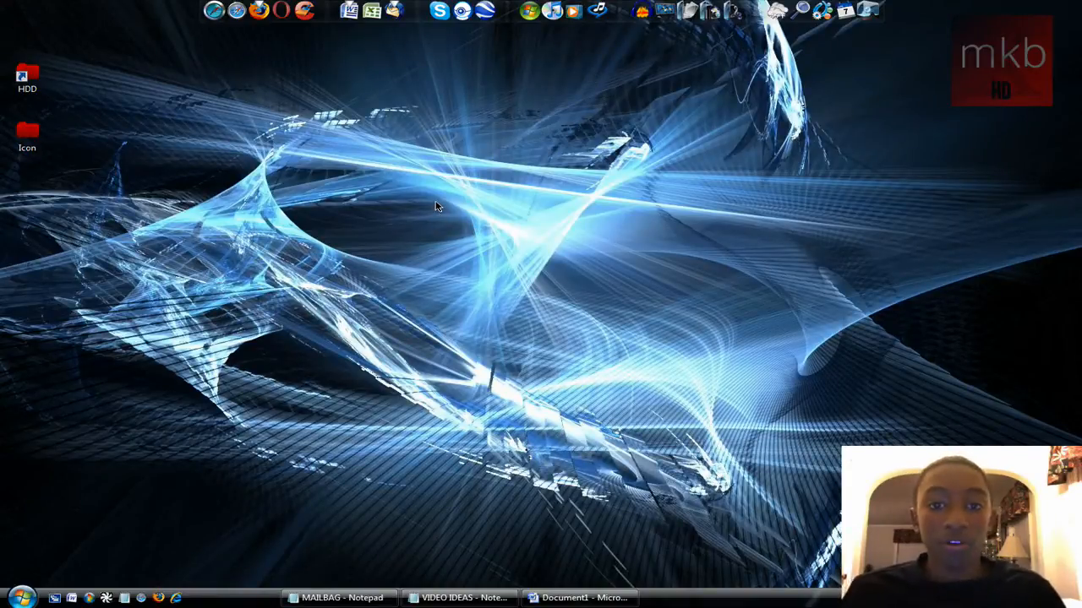
{"action": "mouse_move", "coordinate": [453, 209]}
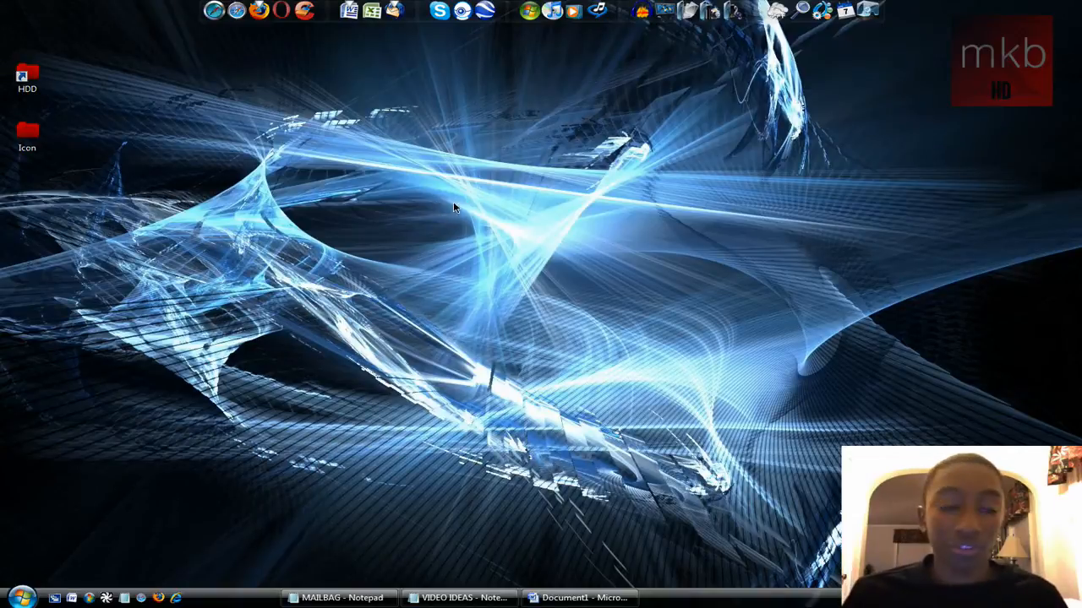
{"action": "mouse_move", "coordinate": [439, 193]}
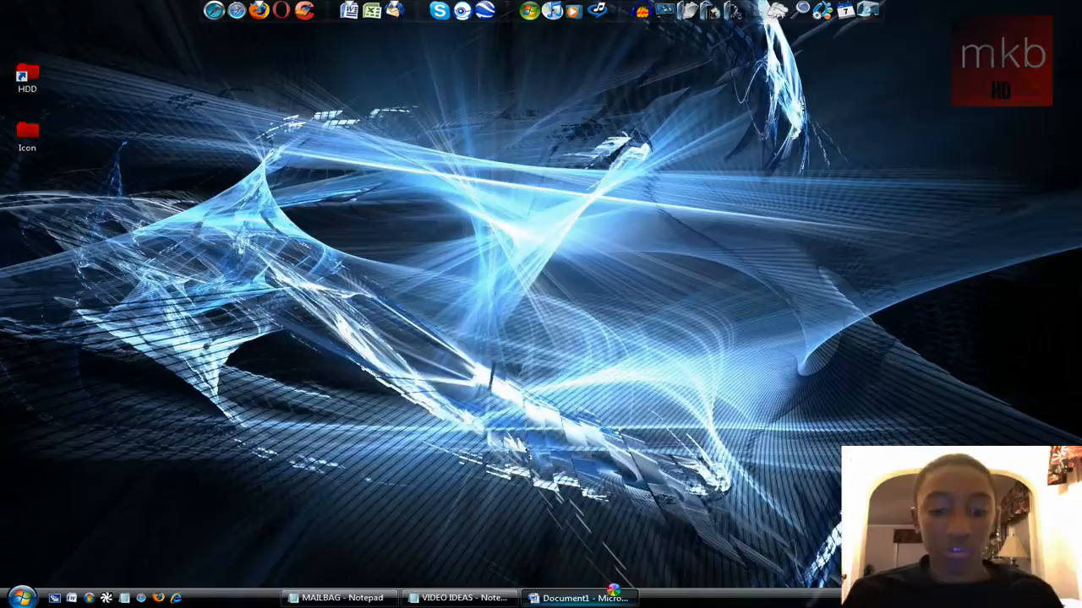
{"action": "left_click", "coordinate": [578, 598]}
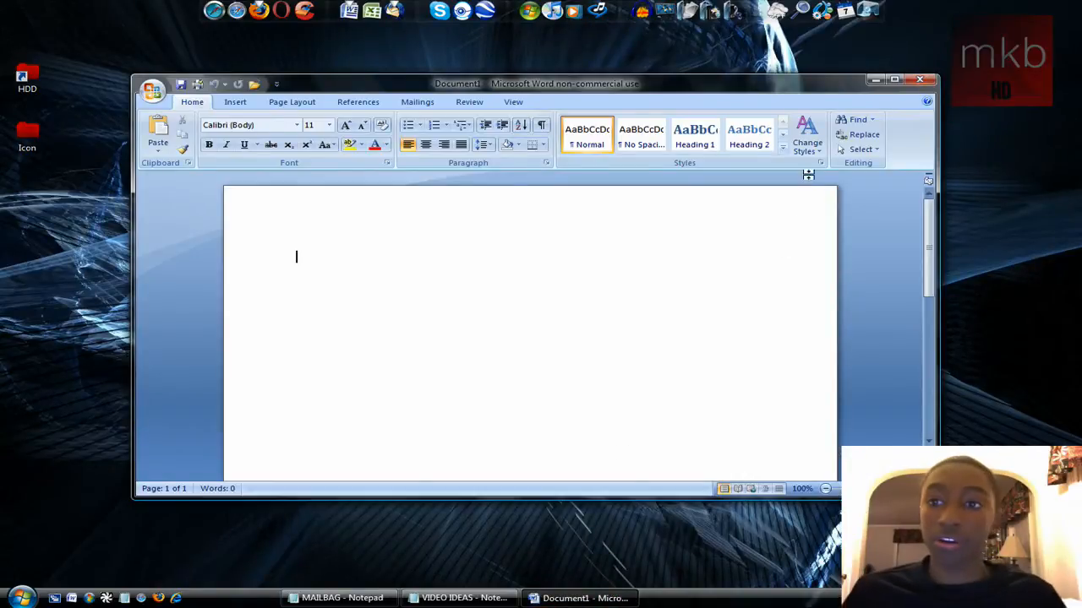
Create a new desktop shortcut targeting charmap and name it Map.
{"action": "right_click", "coordinate": [322, 127]}
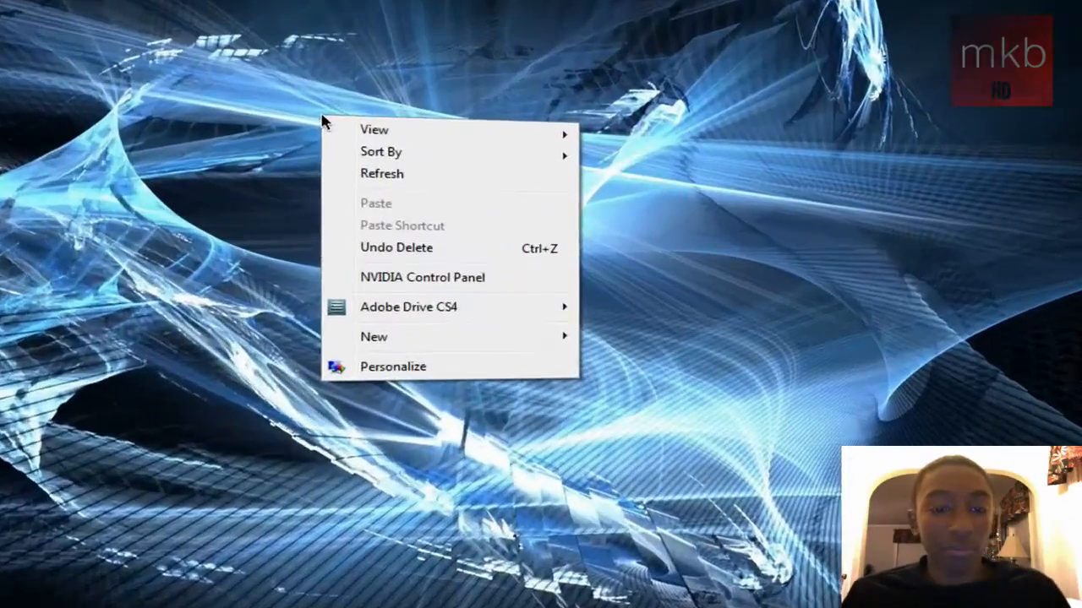
{"action": "left_click", "coordinate": [374, 336]}
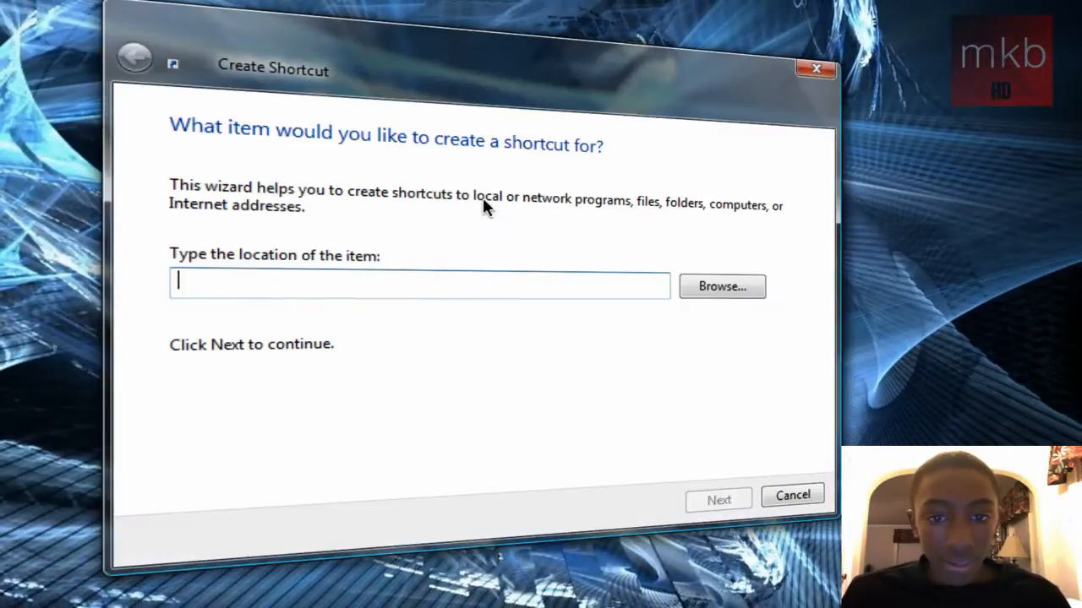
{"action": "type", "text": "ch"}
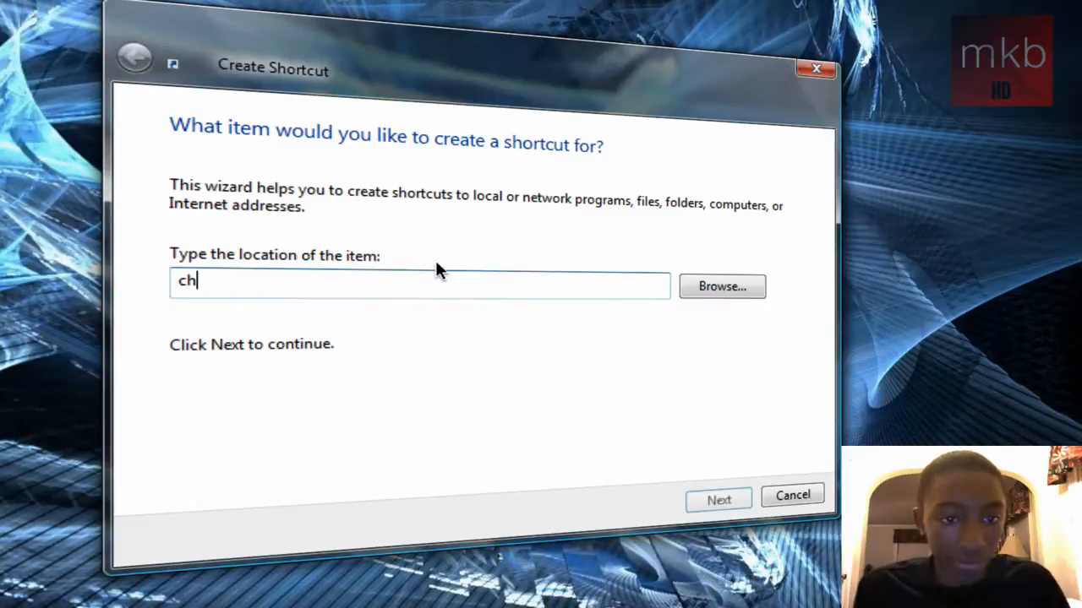
{"action": "type", "text": "armap"}
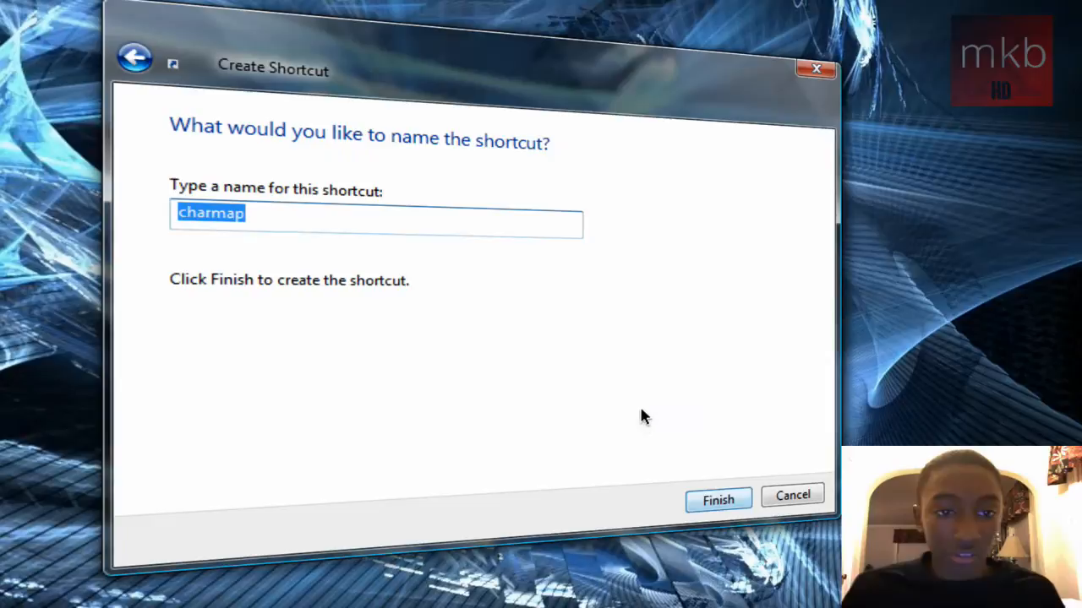
{"action": "type", "text": "Map"}
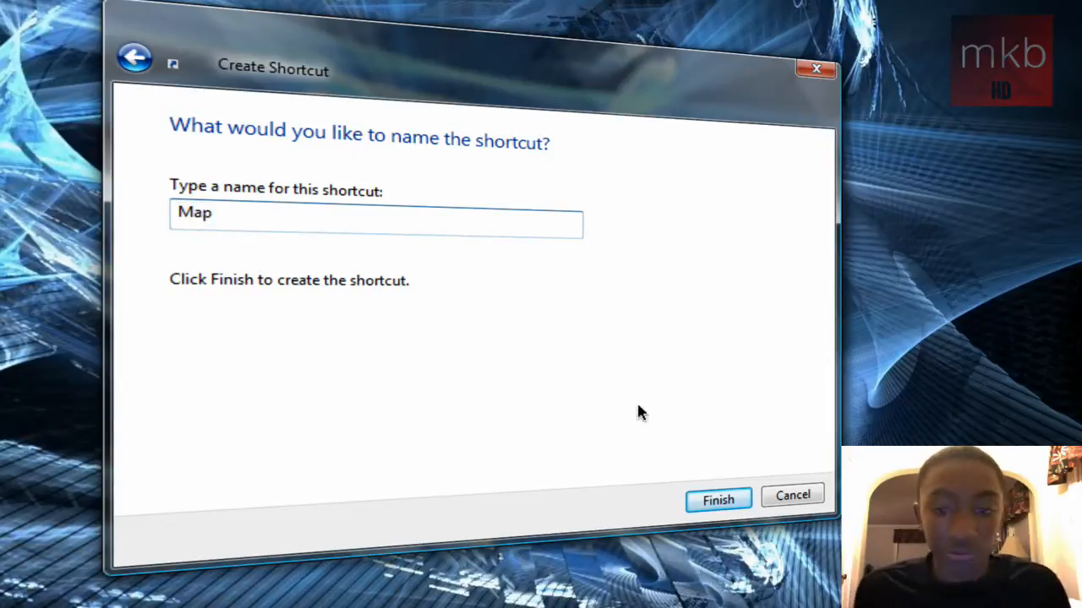
{"action": "mouse_move", "coordinate": [769, 568]}
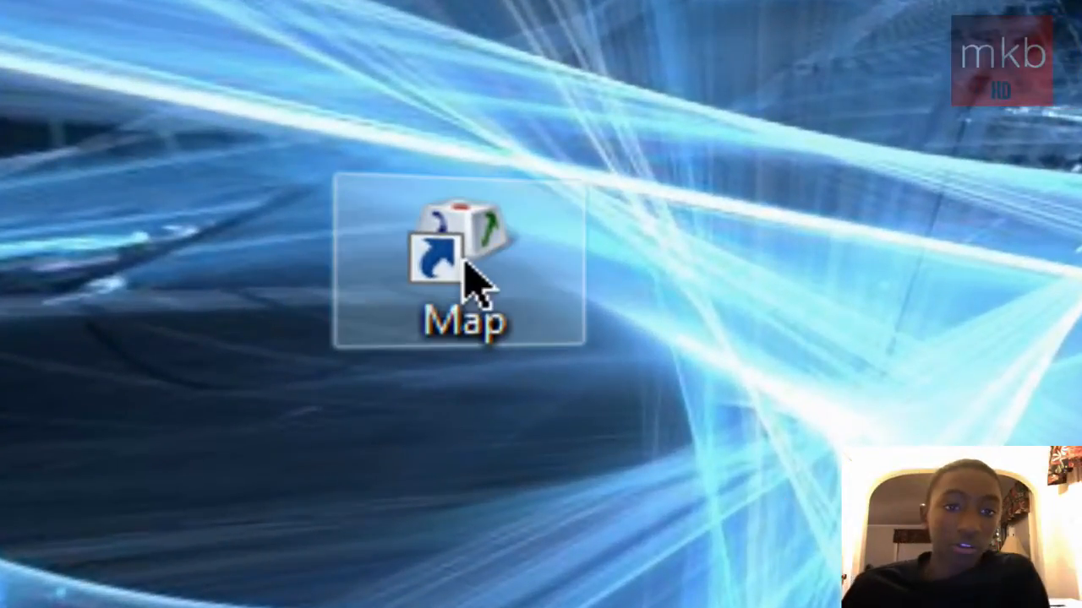
{"action": "mouse_move", "coordinate": [507, 245]}
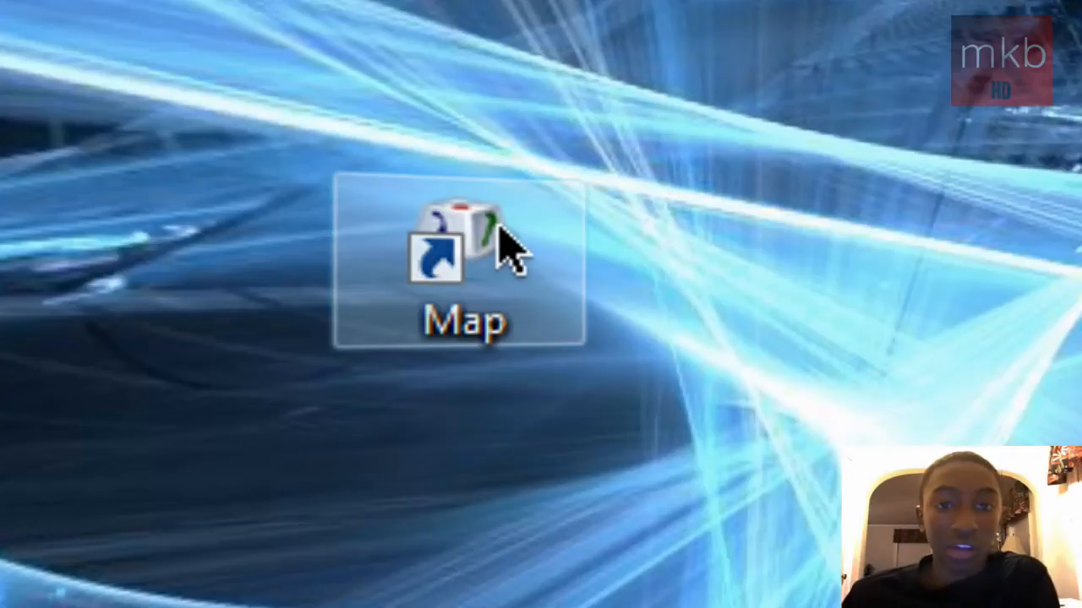
{"action": "mouse_move", "coordinate": [490, 270]}
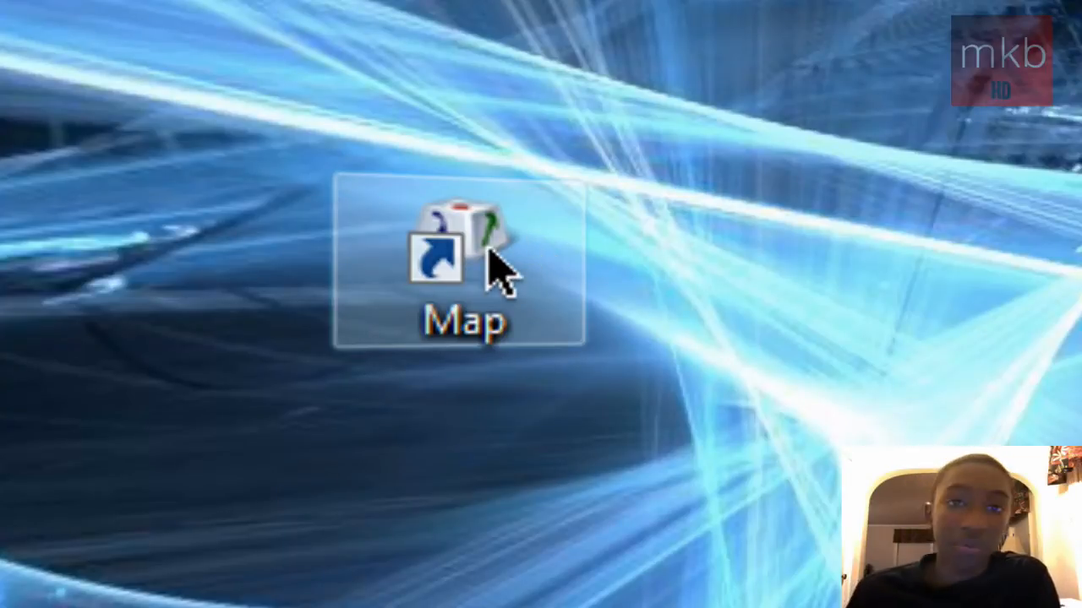
{"action": "mouse_move", "coordinate": [436, 237]}
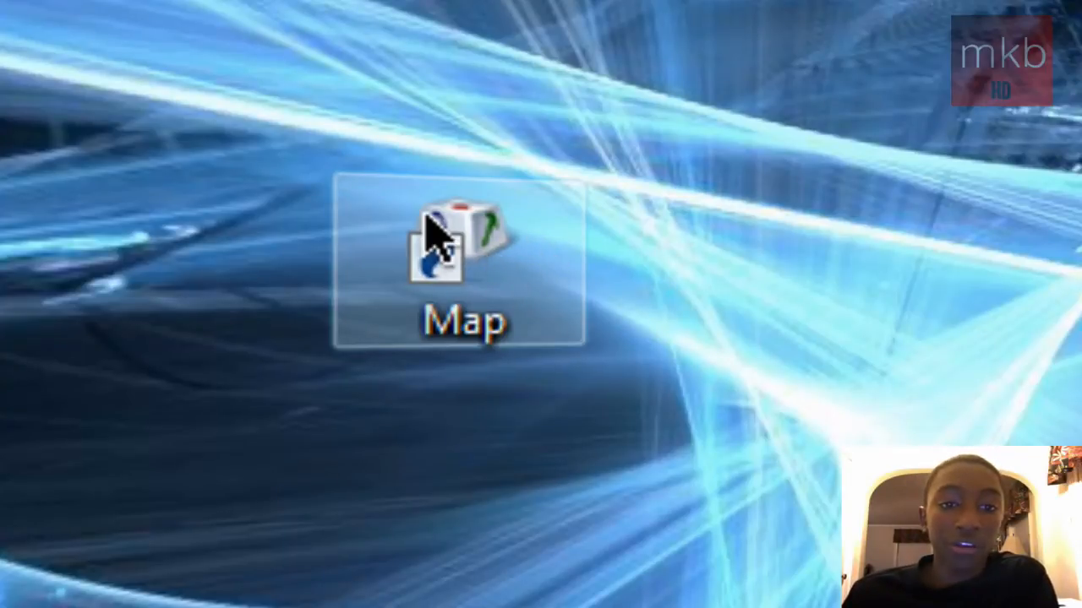
Launch Character Map from the Map shortcut, close Word without saving, then close Character Map.
{"action": "double_click", "coordinate": [463, 262]}
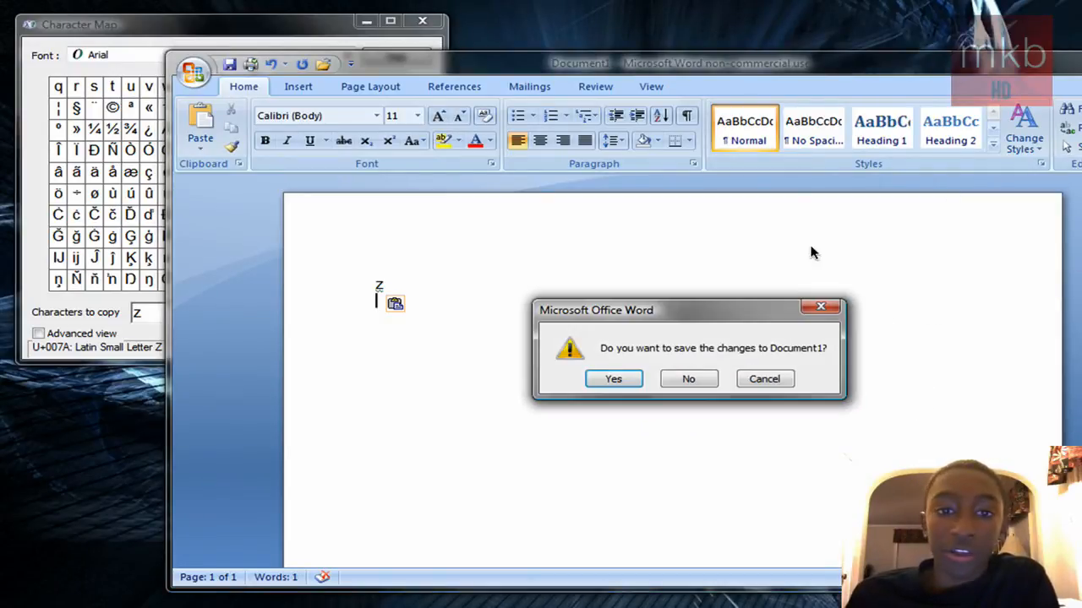
{"action": "left_click", "coordinate": [688, 379]}
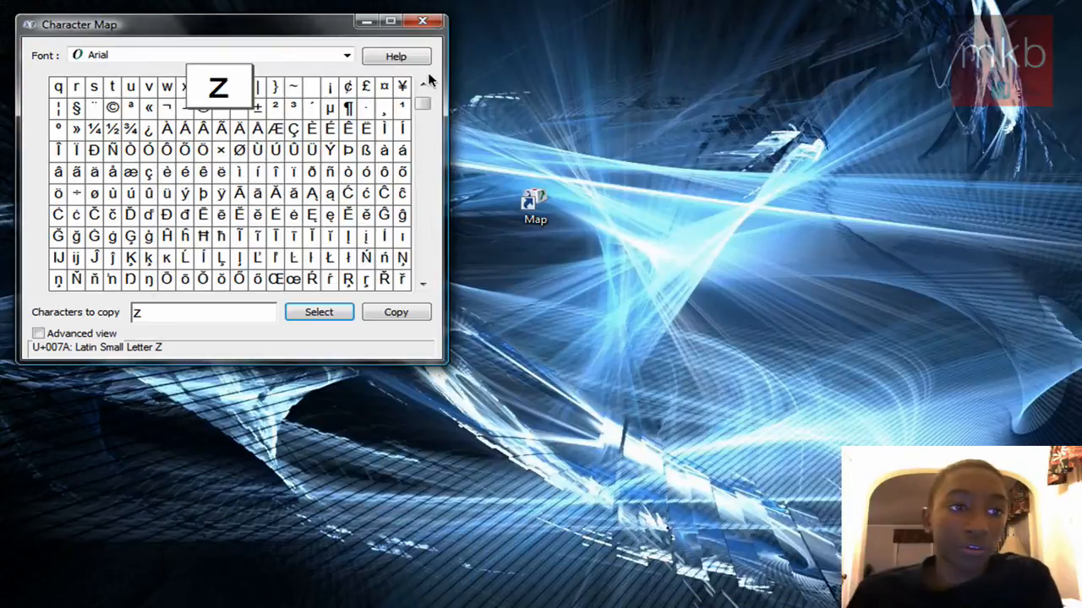
{"action": "left_click", "coordinate": [423, 21]}
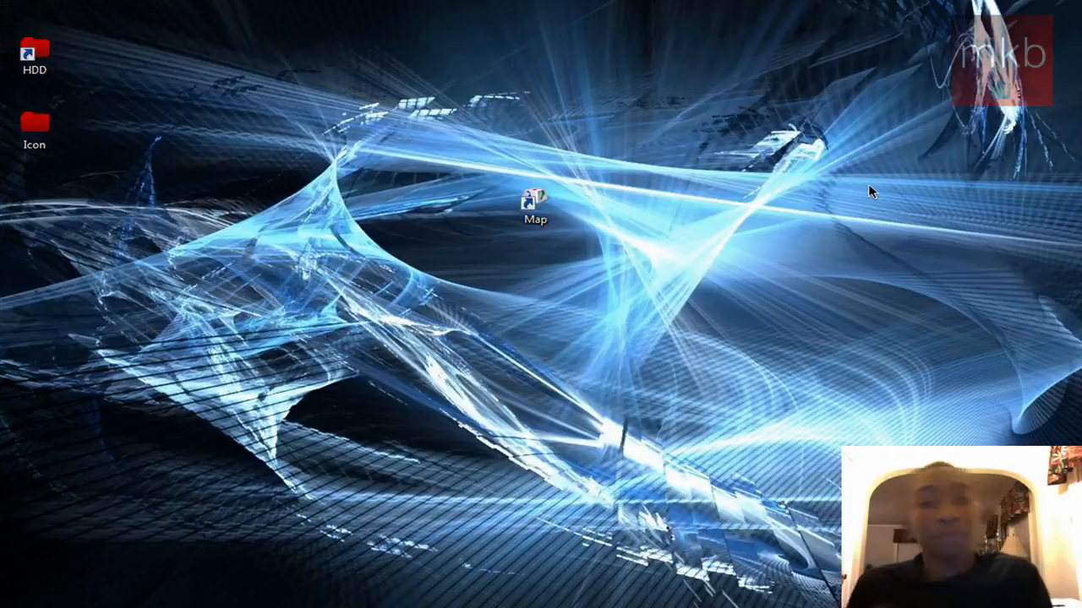